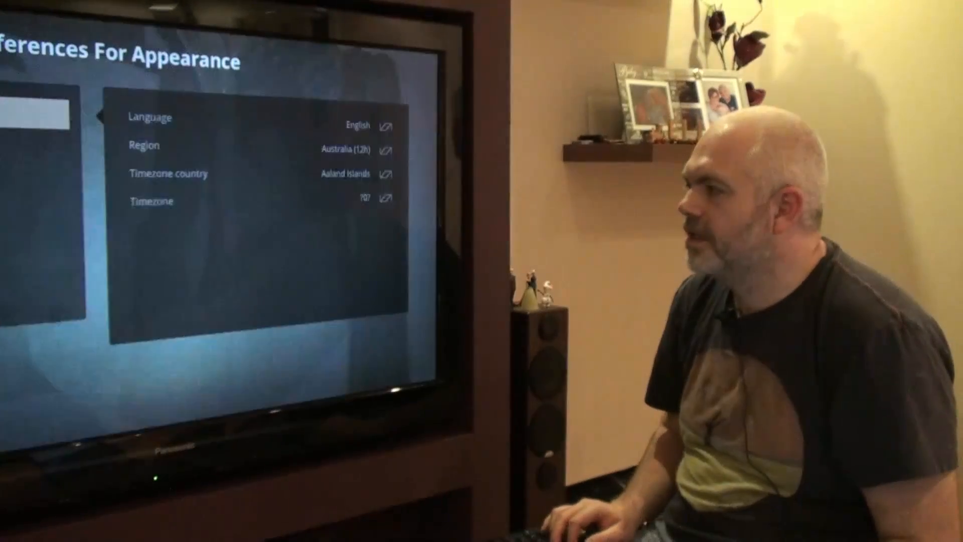
Navigate the System audio preferences showing HDMI output with Dolby Digital (AC3) receiver enabled
key("Down")
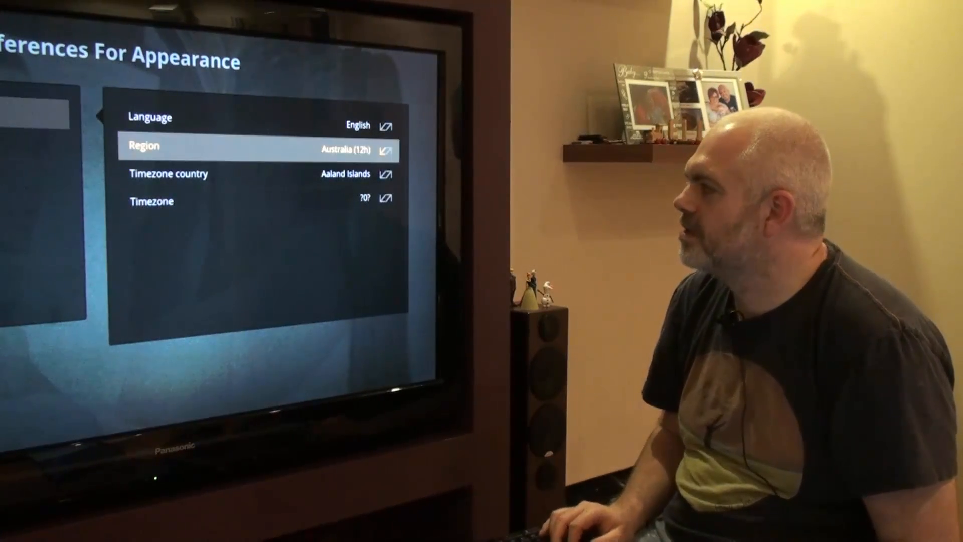
key("up")
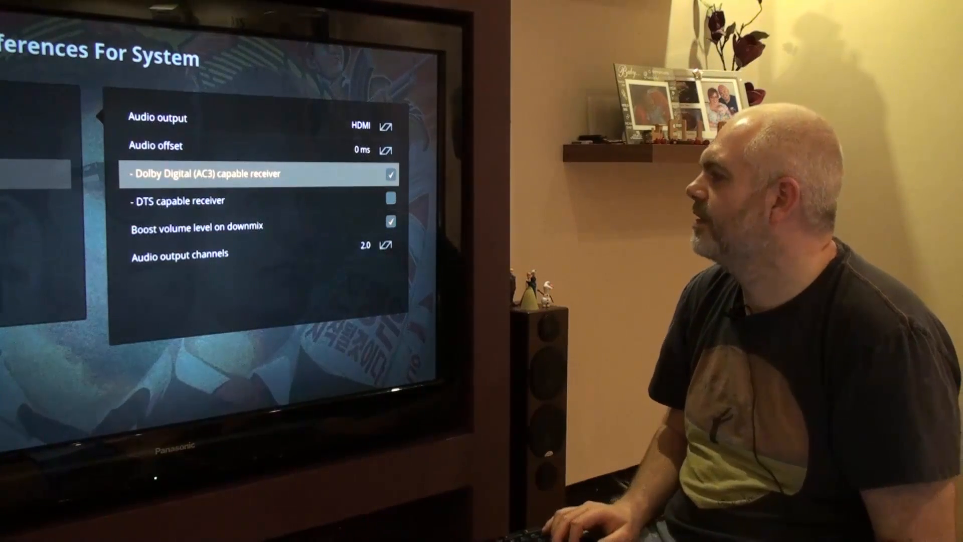
Move to the Video section showing 1920x1080p resolution at 50.00 refresh rate
key("Down")
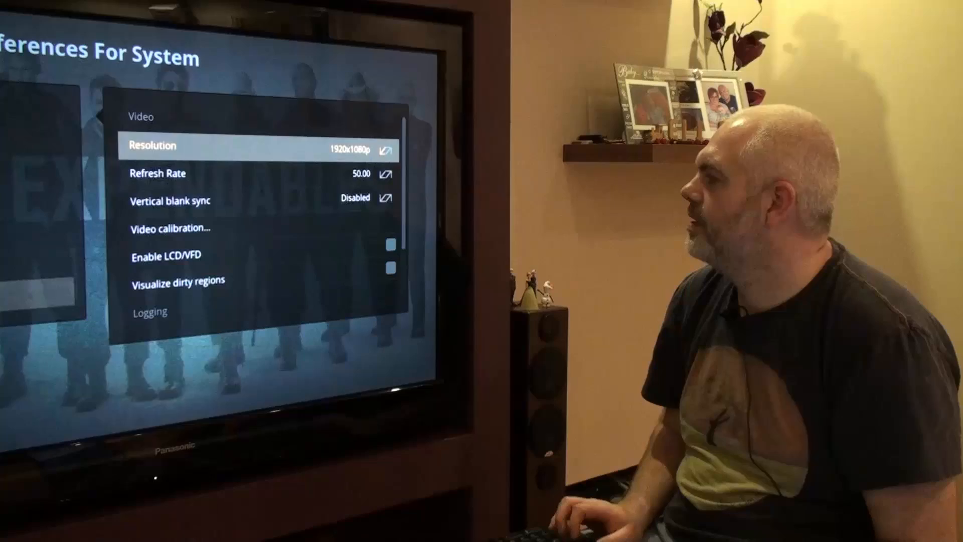
Change the display refresh rate from 50.00 to 60.00
key("Down")
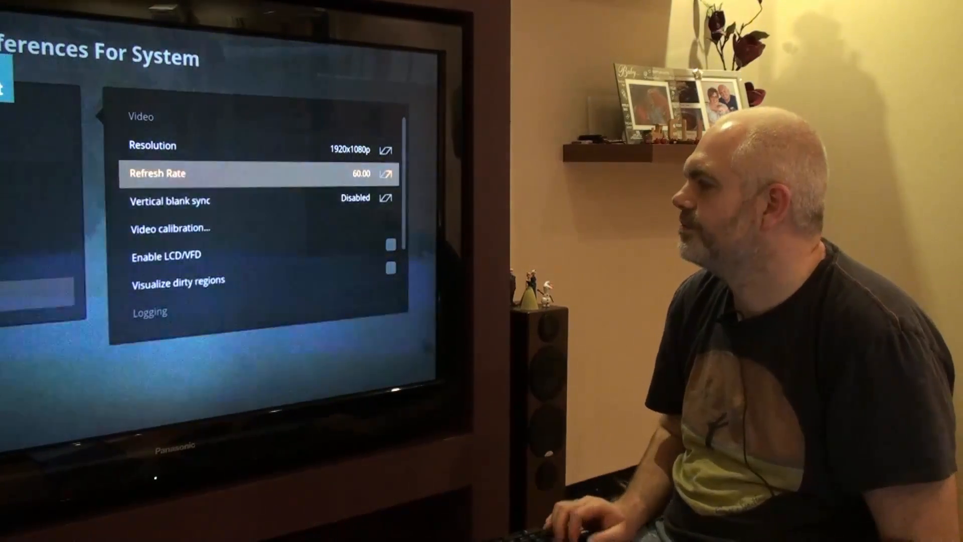
key("Down")
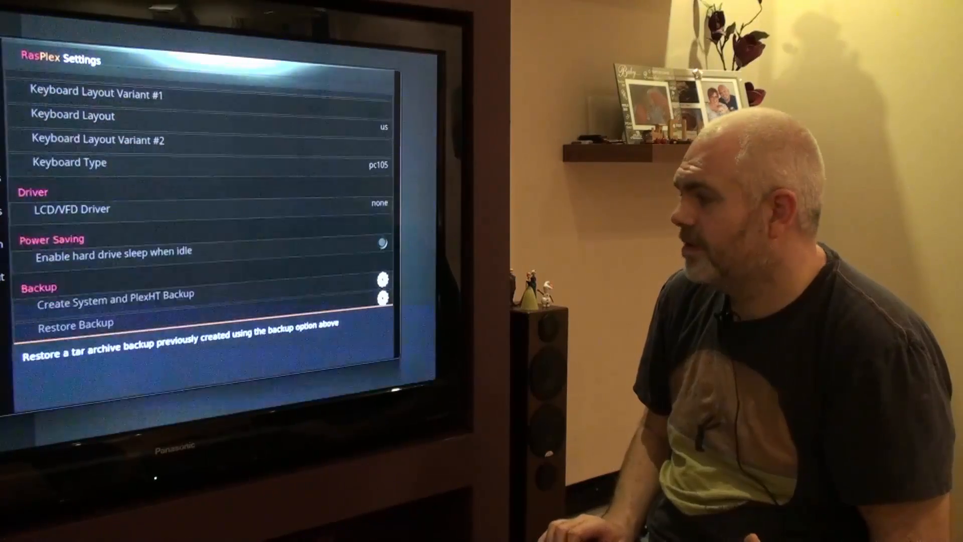
Scroll the Services settings past SSH, Cron, Avahi and Samba down to Bluetooth
scroll("down", 3)
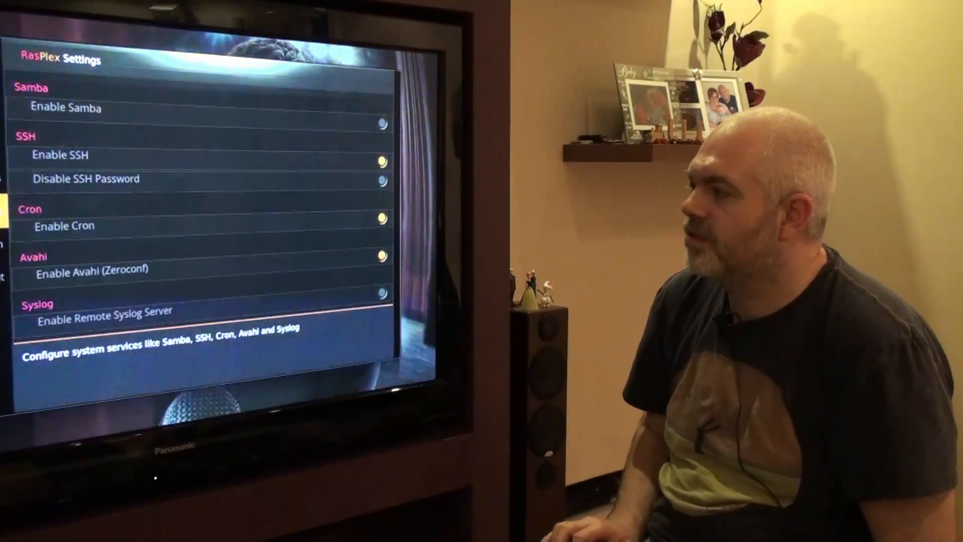
scroll("down", 3)
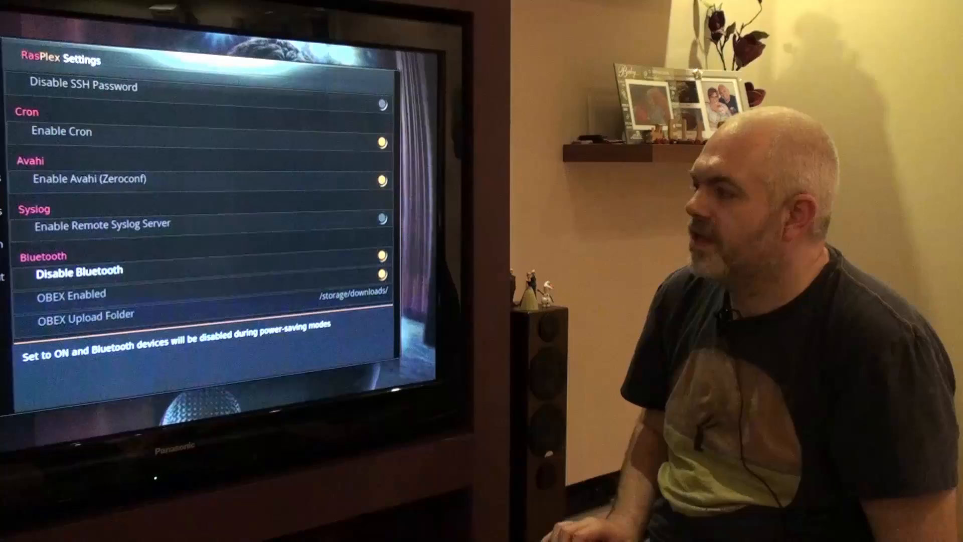